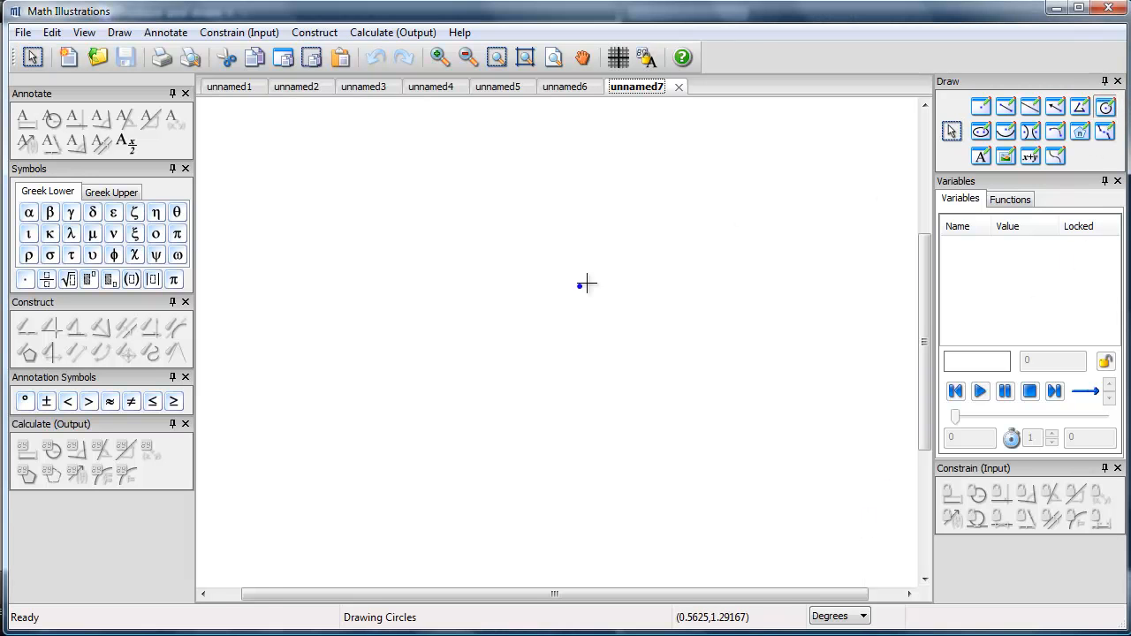
# - Draw circle centred at A through B and constrain its radius as variable r ≈ 1.1298
pyautogui.moveTo(434, 470); pyautogui.dragTo(439, 415)
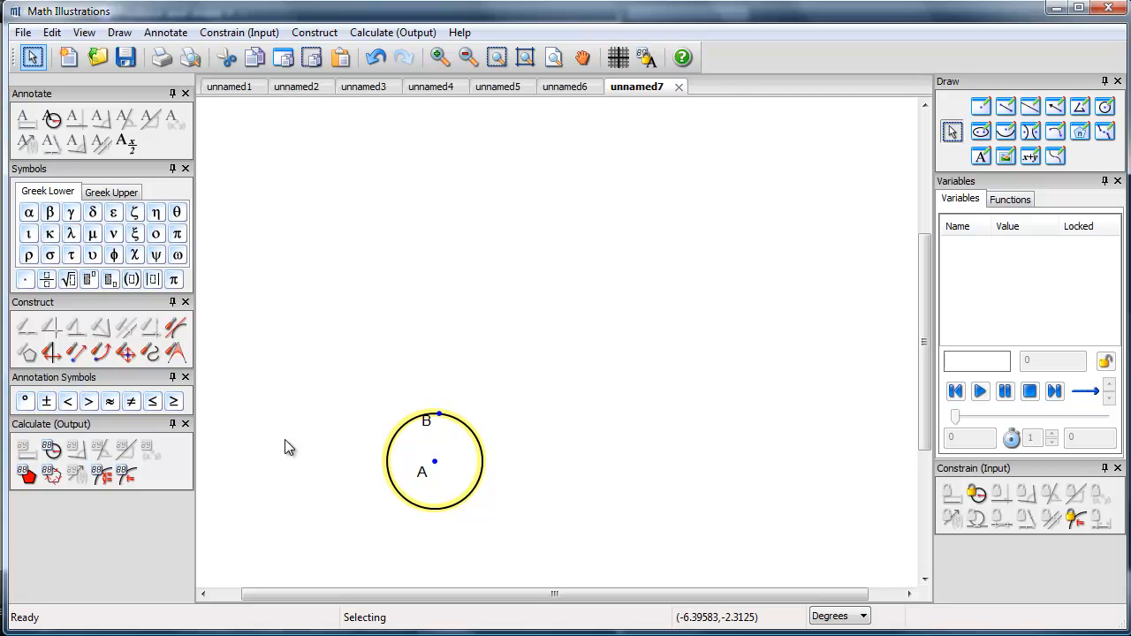
pyautogui.moveTo(977, 495)
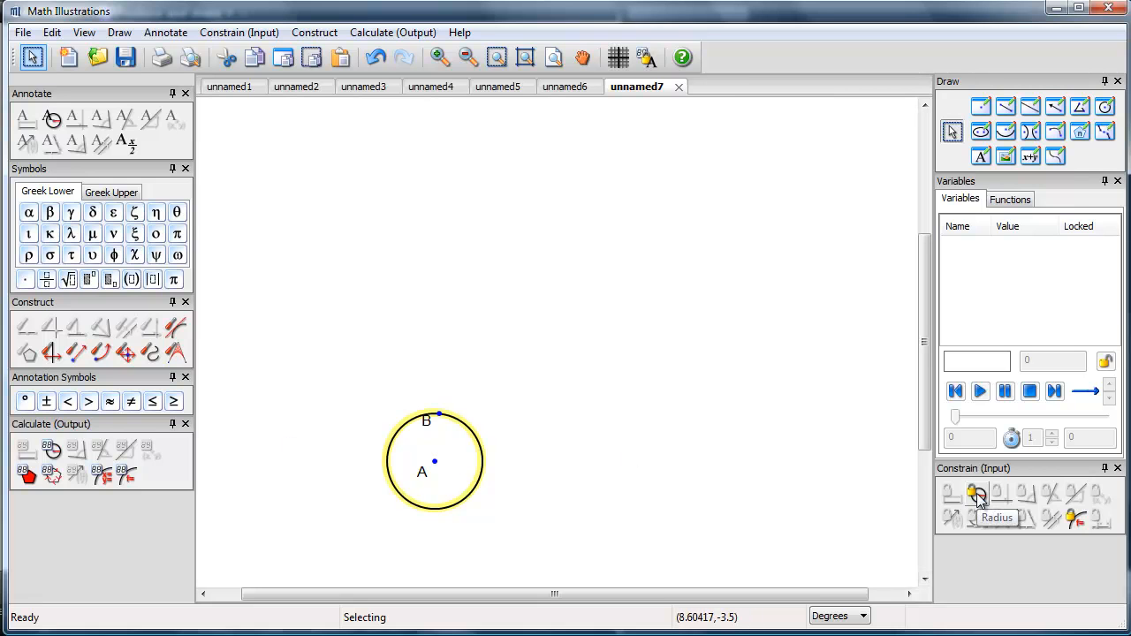
pyautogui.click(978, 495)
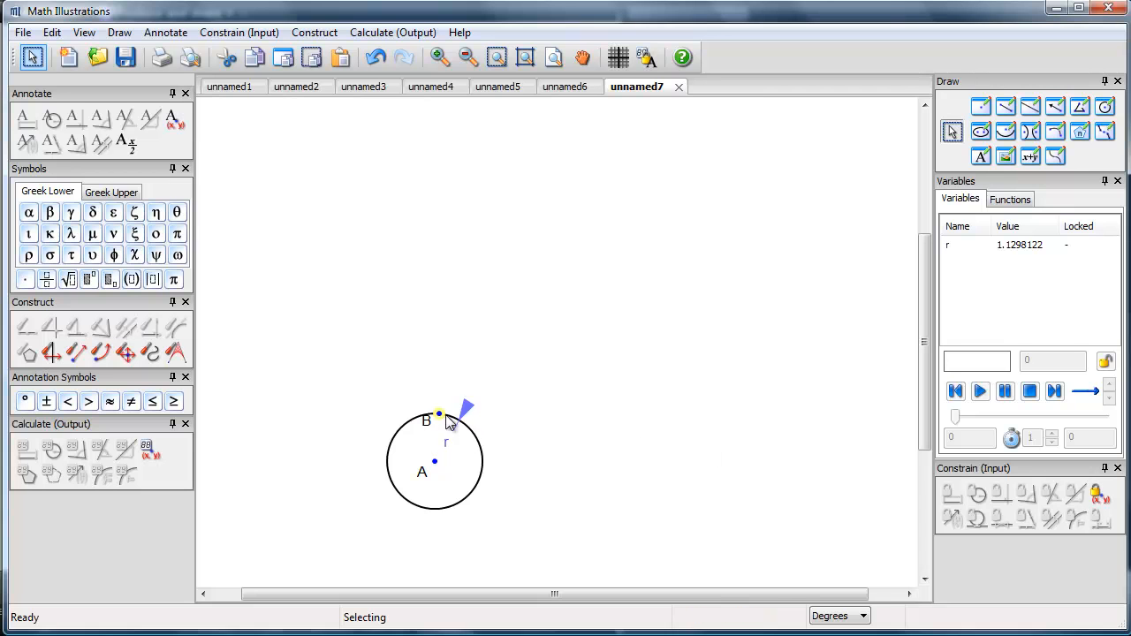
pyautogui.click(445, 439)
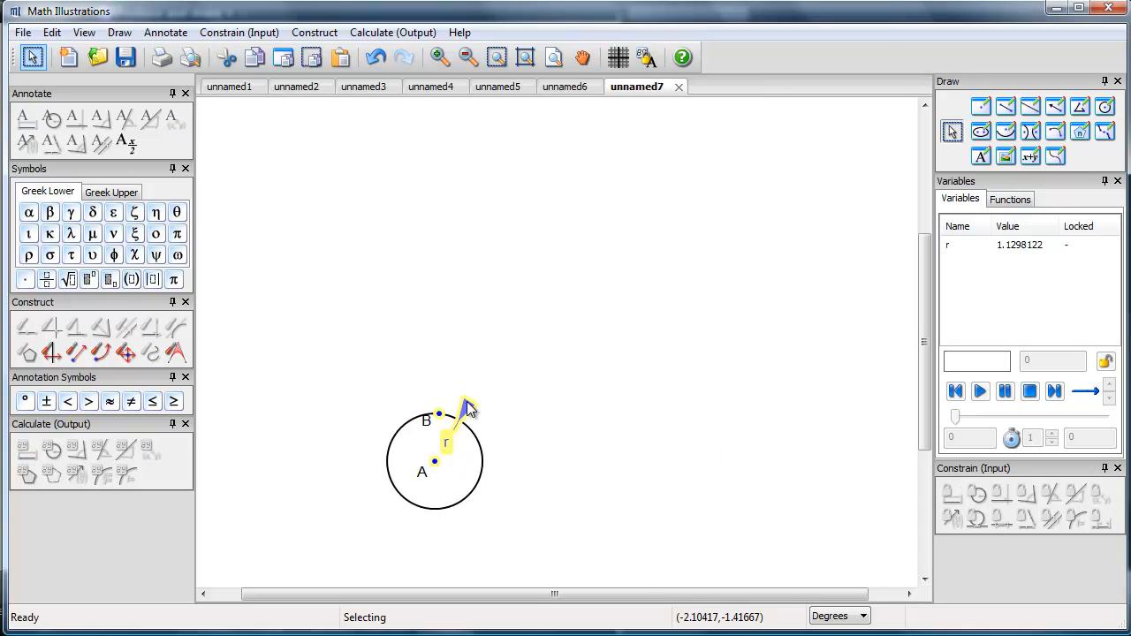
# - Hide the r label, give the circle a solid red fill and move it lower on the page
pyautogui.rightClick(469, 410)
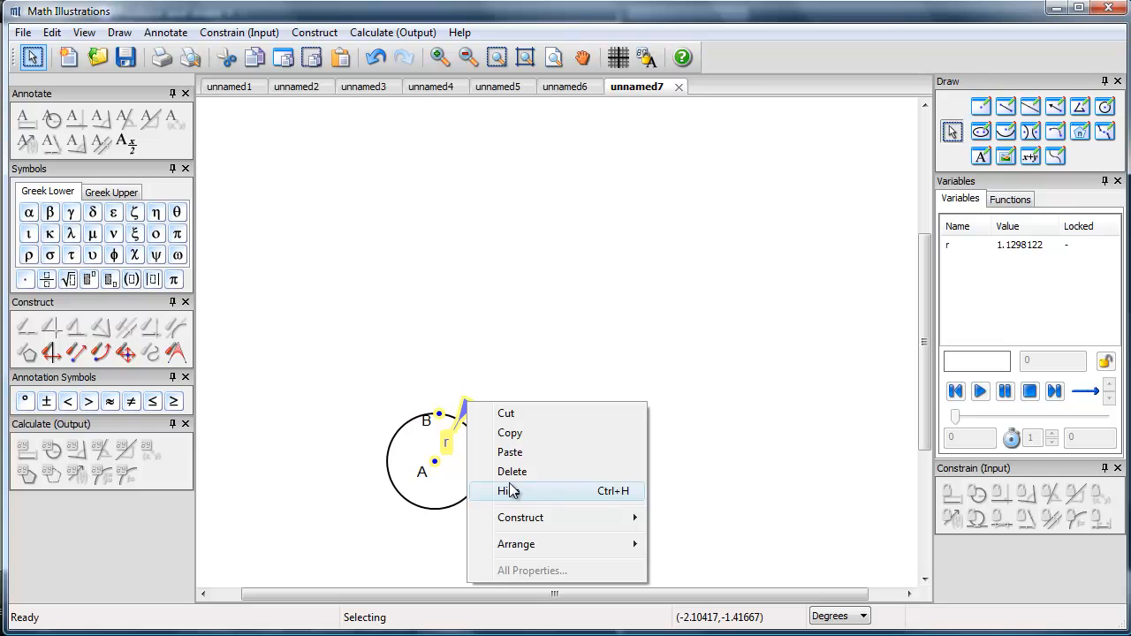
pyautogui.click(508, 492)
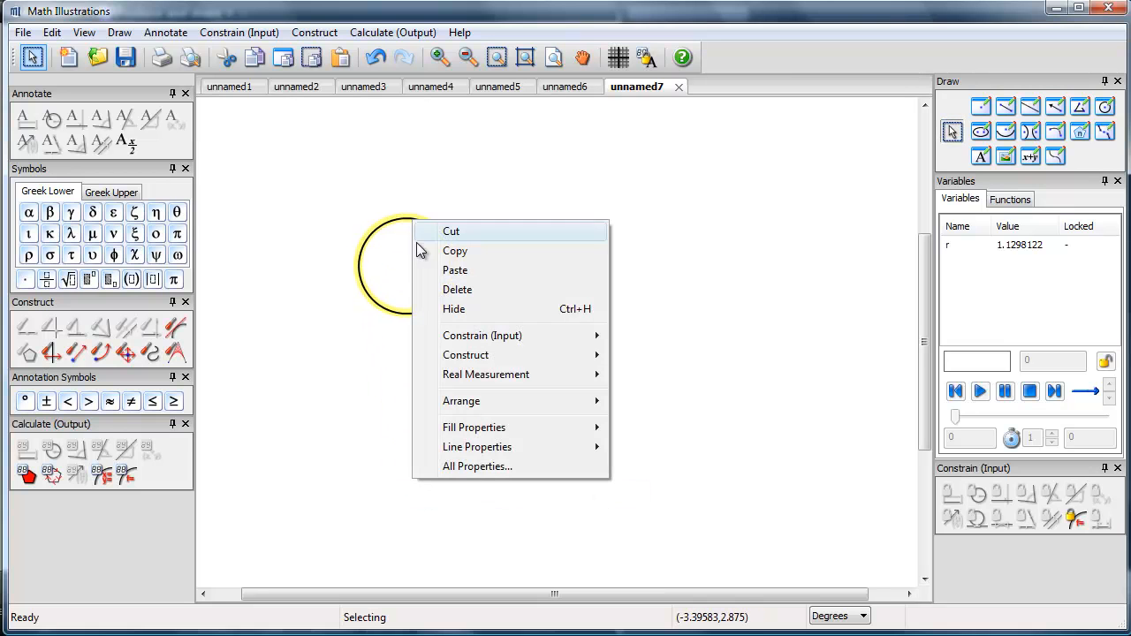
pyautogui.moveTo(474, 426)
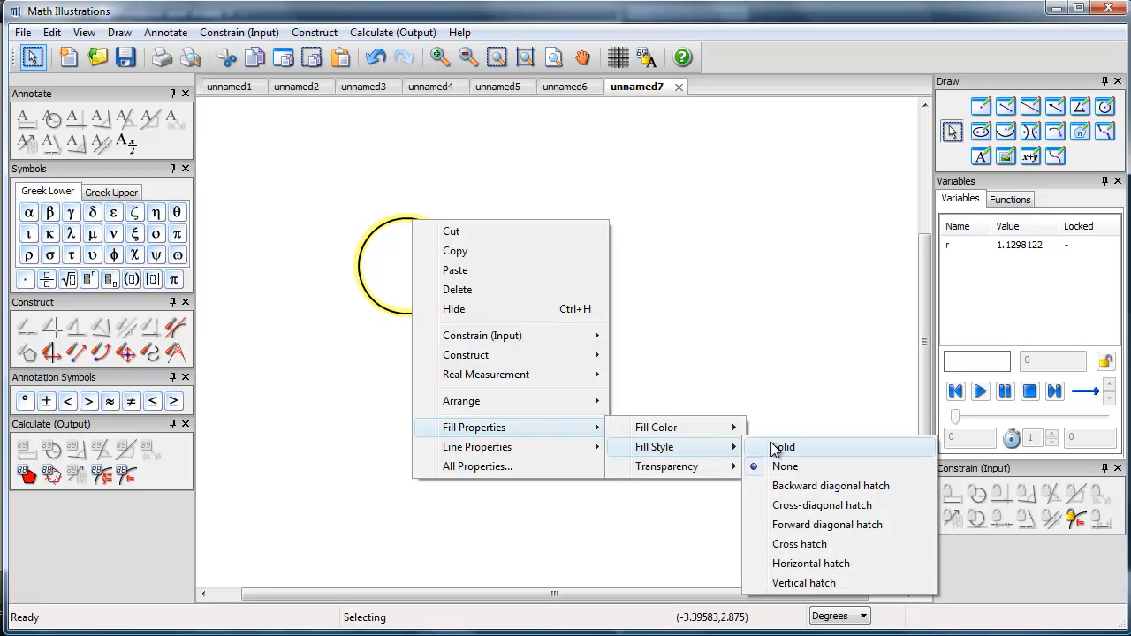
pyautogui.click(783, 446)
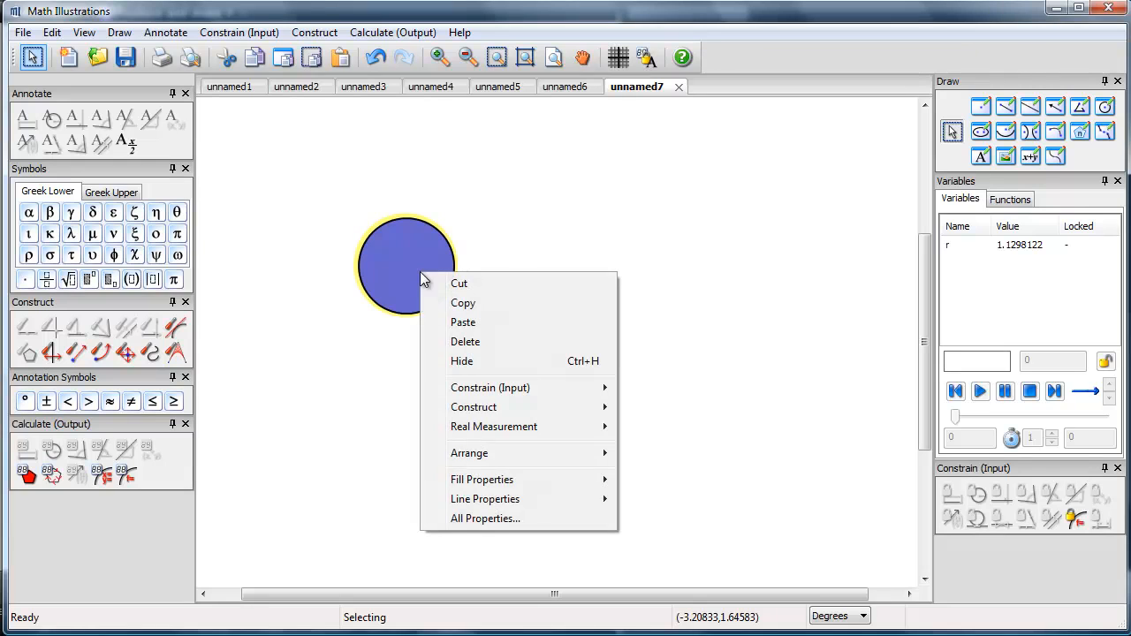
pyautogui.moveTo(484, 498)
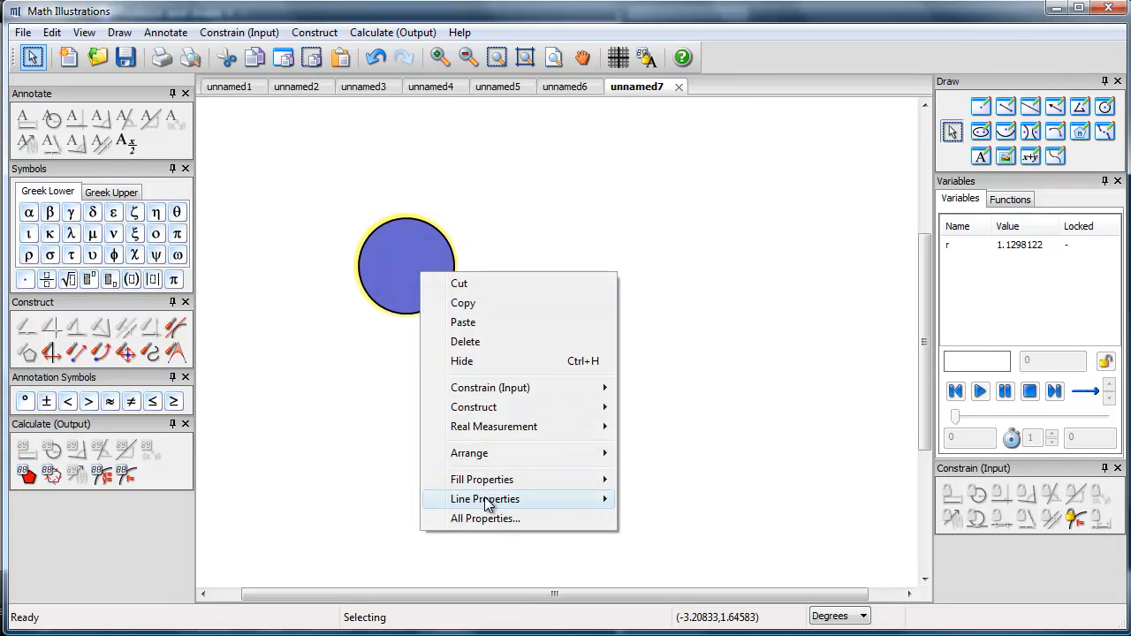
pyautogui.moveTo(481, 479)
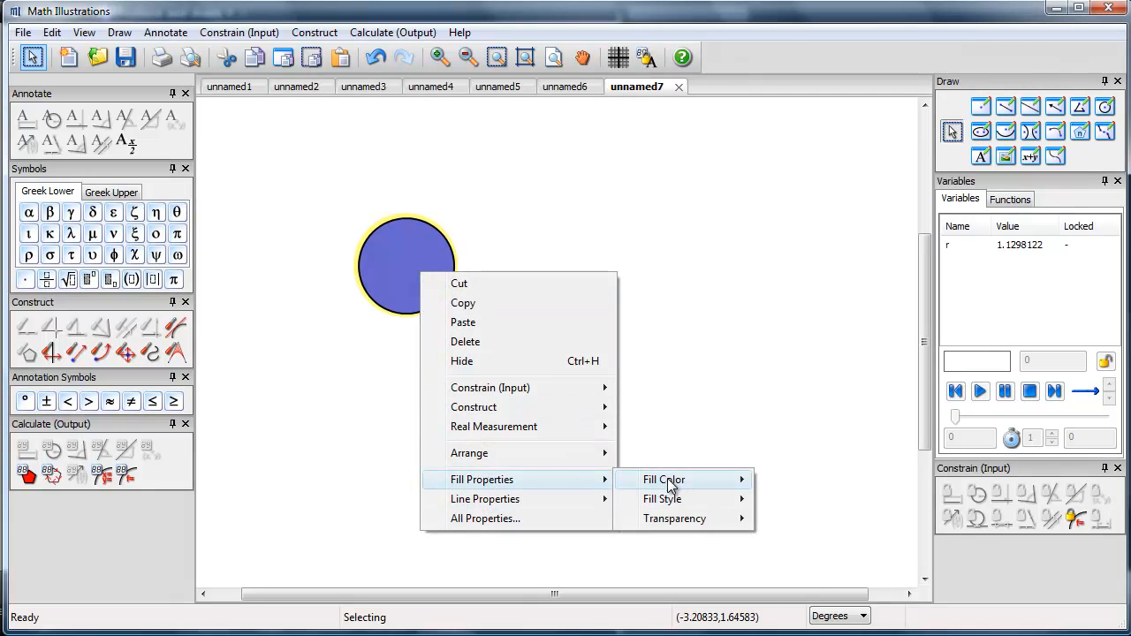
pyautogui.click(665, 479)
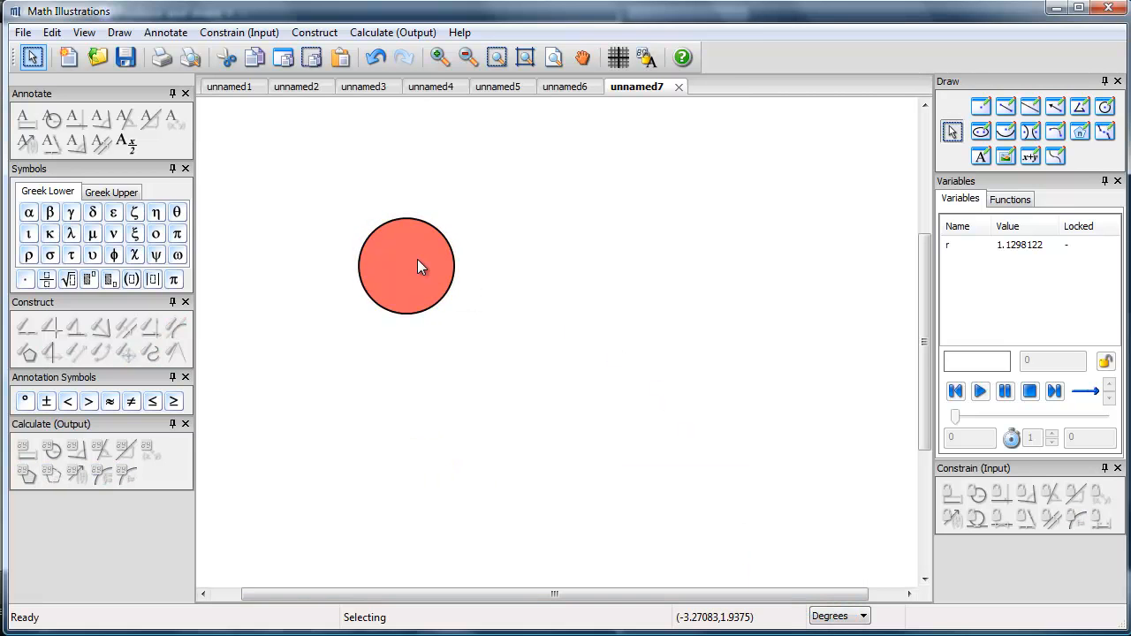
pyautogui.moveTo(420, 267); pyautogui.dragTo(398, 381)
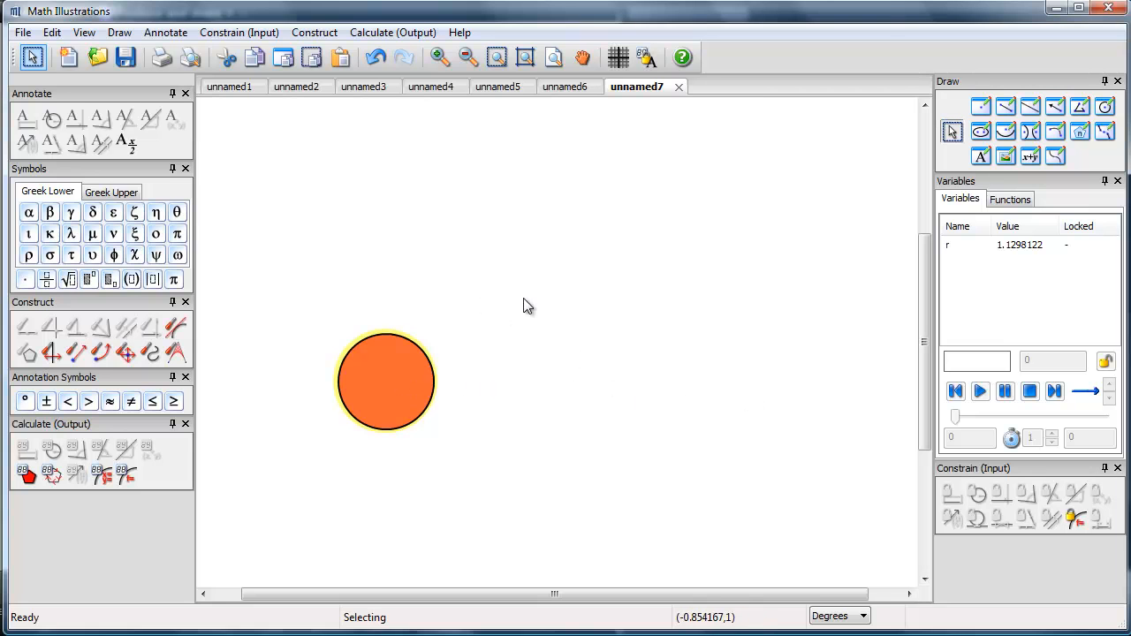
pyautogui.moveTo(422, 357)
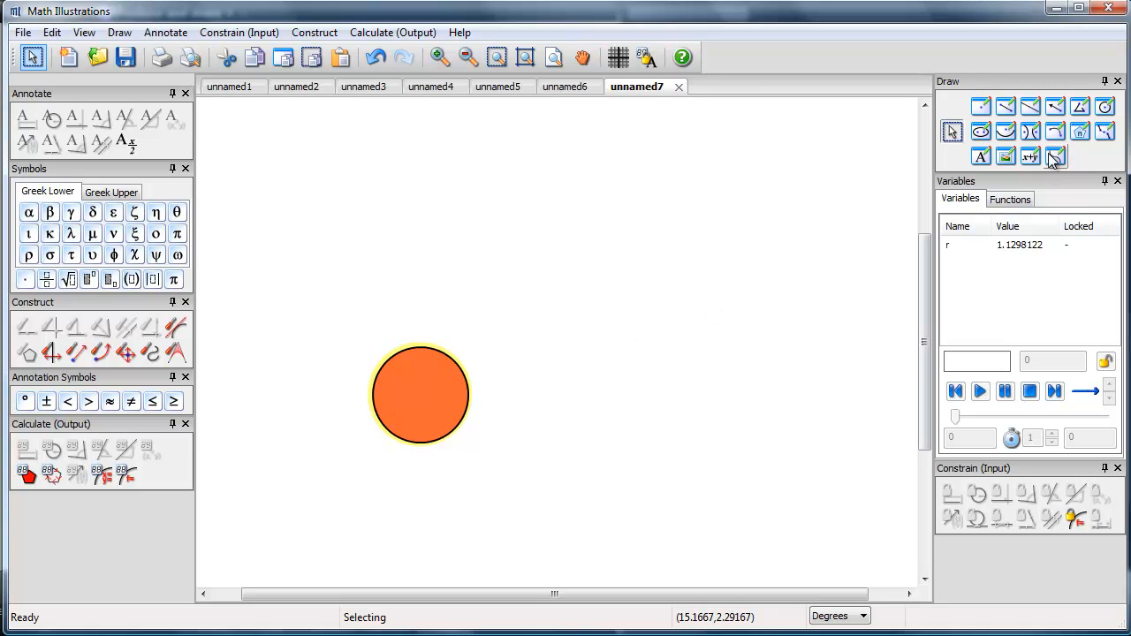
pyautogui.moveTo(1055, 107)
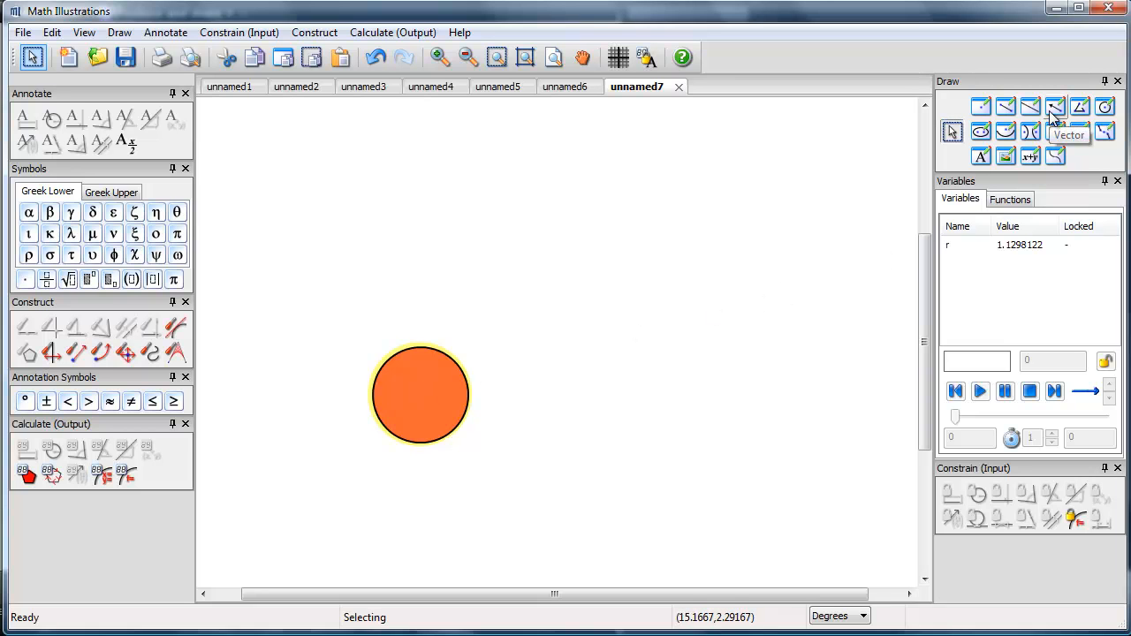
pyautogui.moveTo(723, 255)
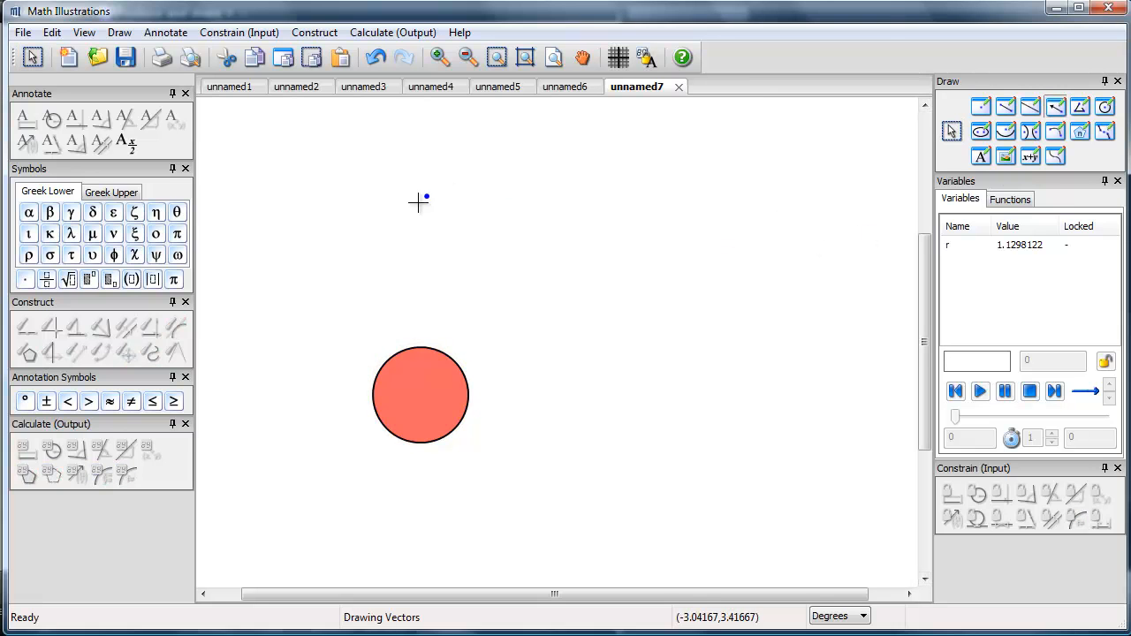
# - Draw horizontal vector CD beneath the circle and constrain its length to 2*r
pyautogui.moveTo(297, 545); pyautogui.dragTo(481, 552)
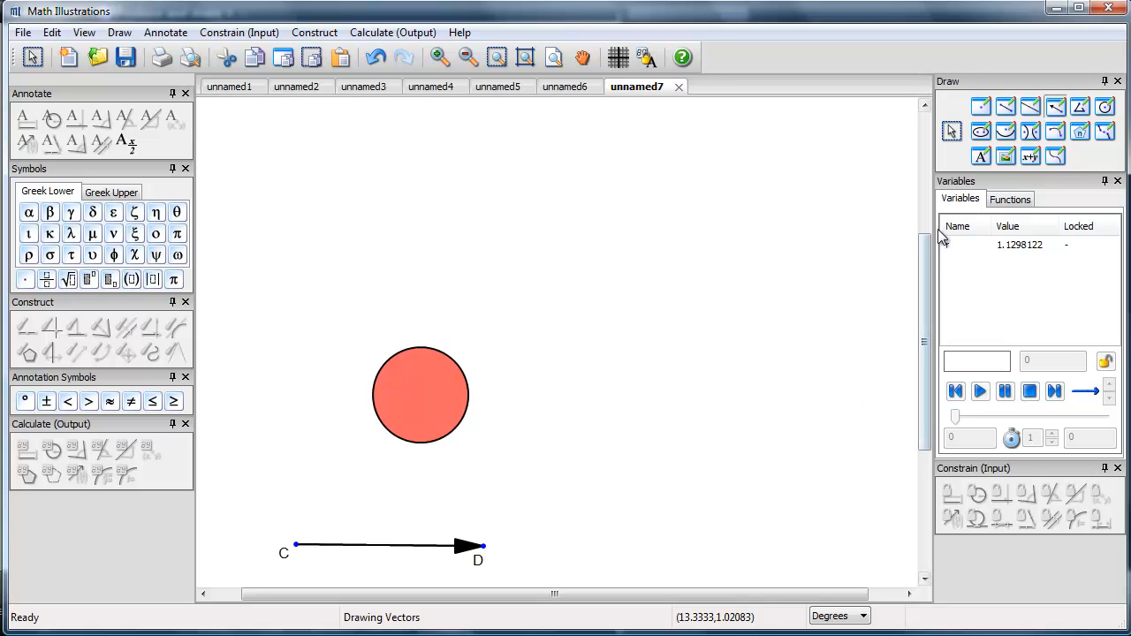
pyautogui.click(951, 131)
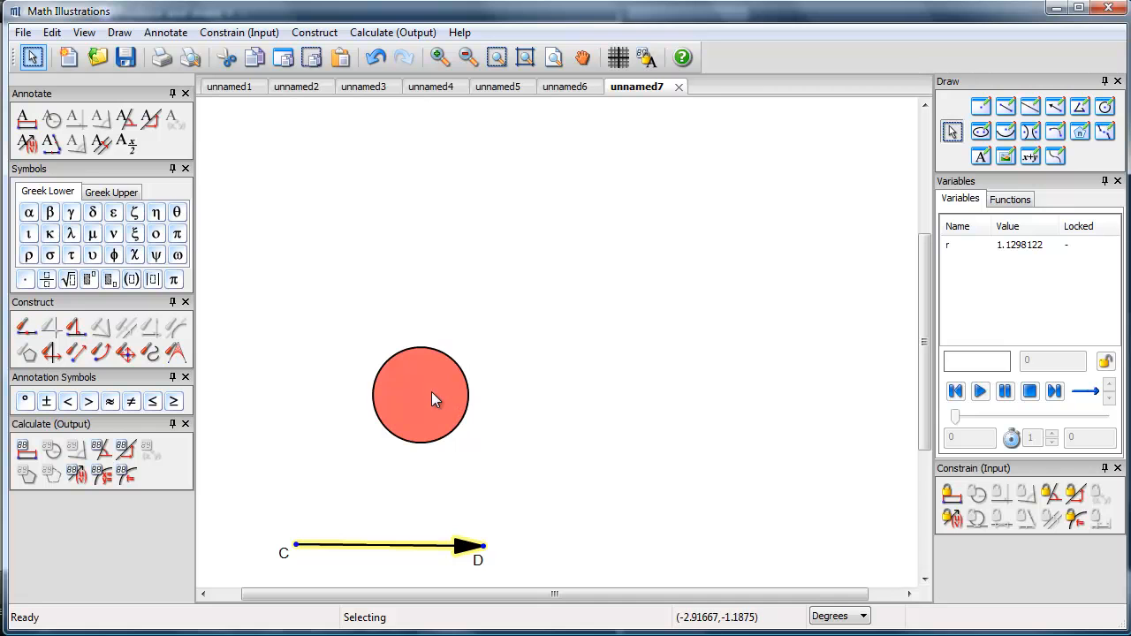
pyautogui.moveTo(552, 410)
pyautogui.write('2')
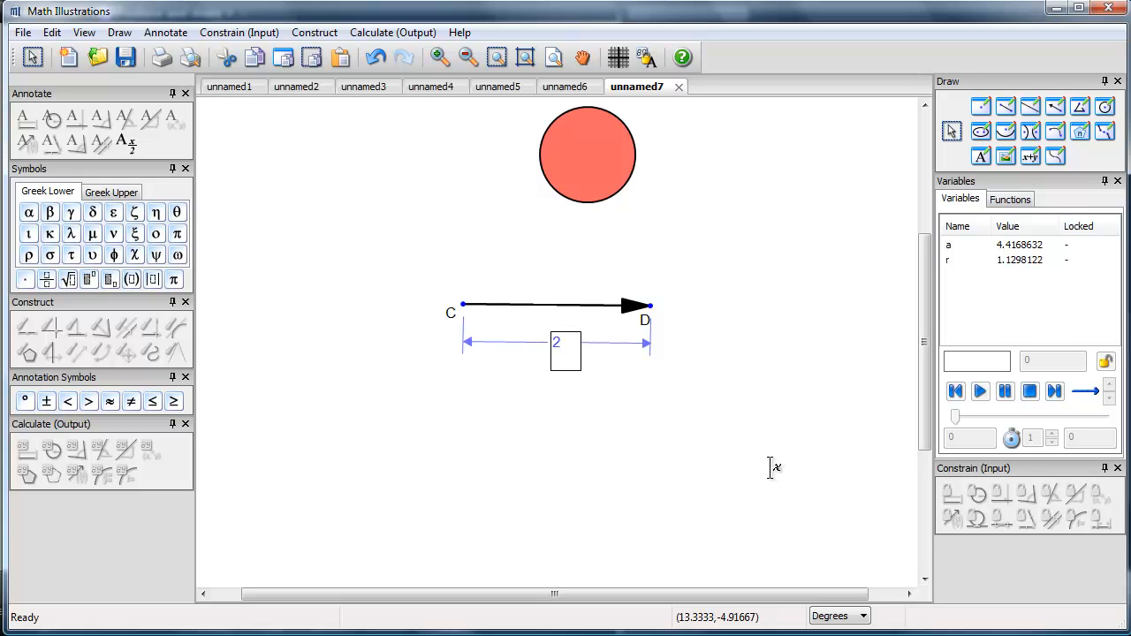
pyautogui.write('*r')
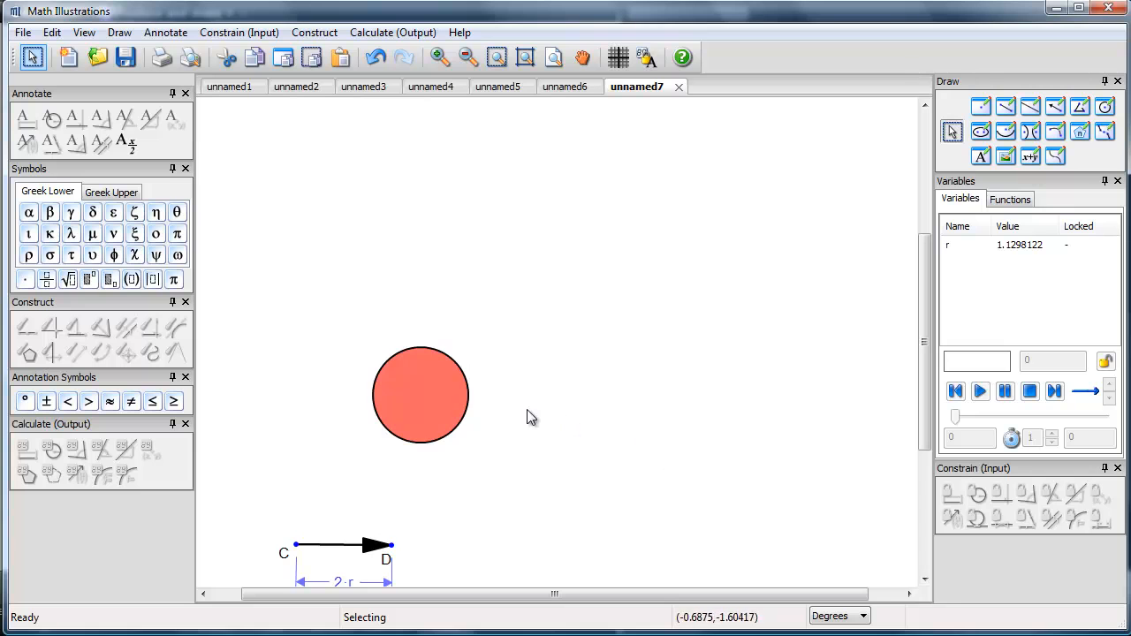
pyautogui.click(421, 394)
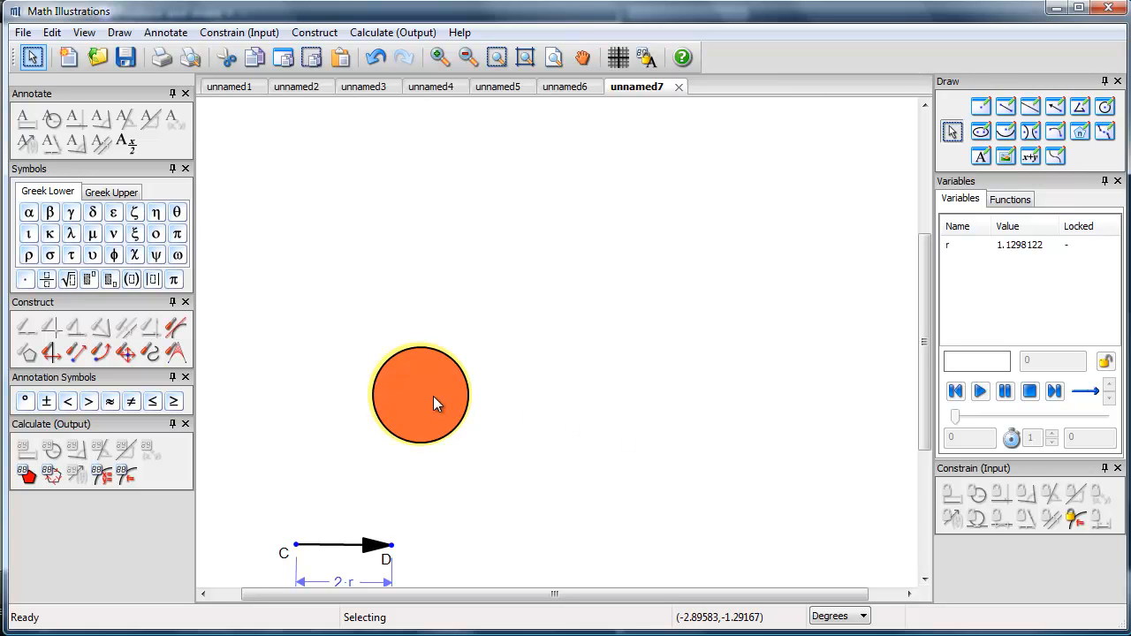
pyautogui.moveTo(78, 352)
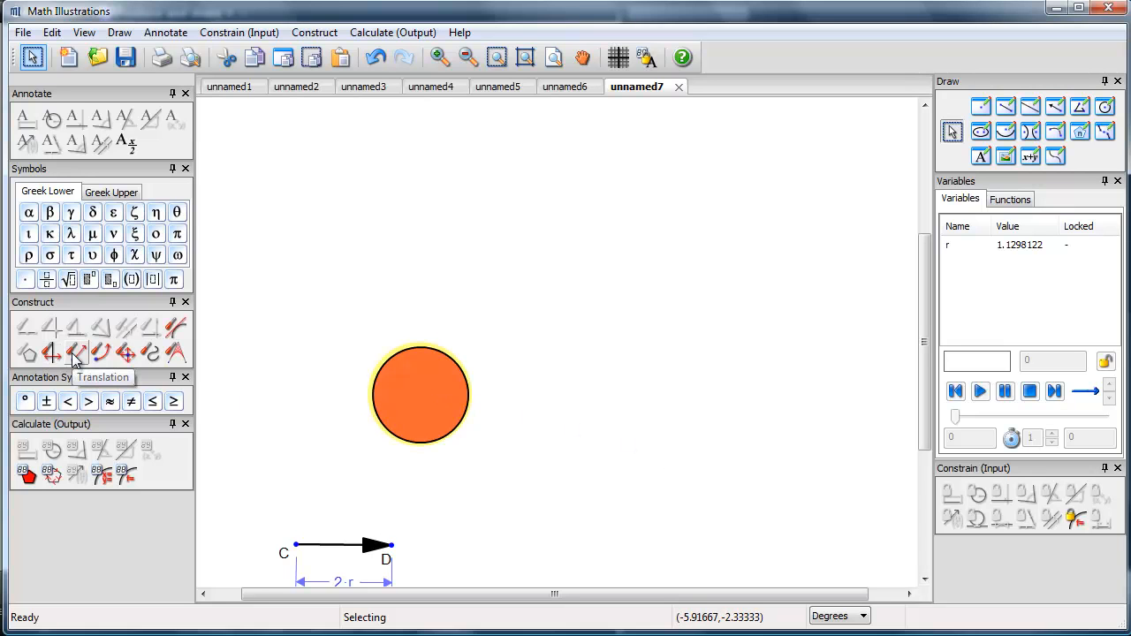
# - Translate the circle along vector CD repeatedly to form a touching row of five circles
pyautogui.click(76, 354)
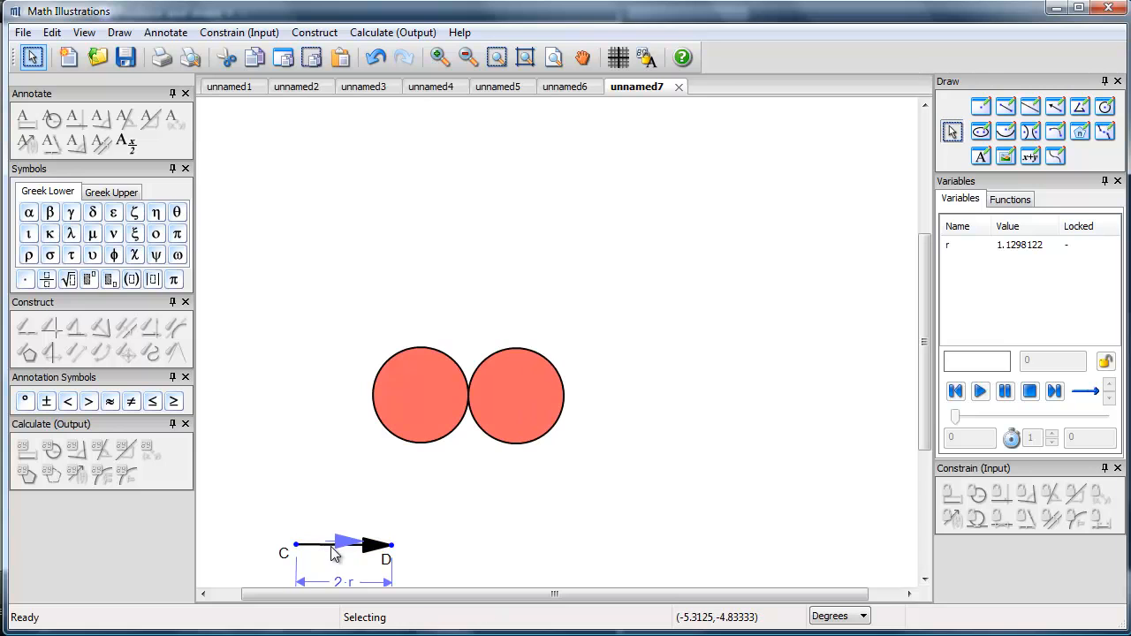
pyautogui.moveTo(971, 132)
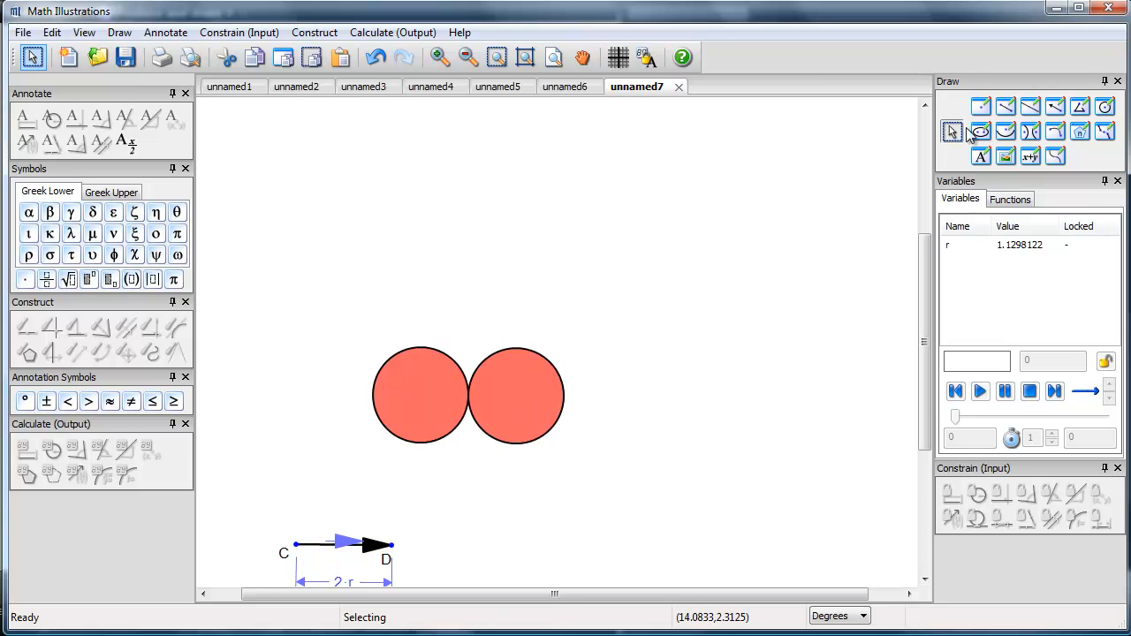
pyautogui.click(517, 396)
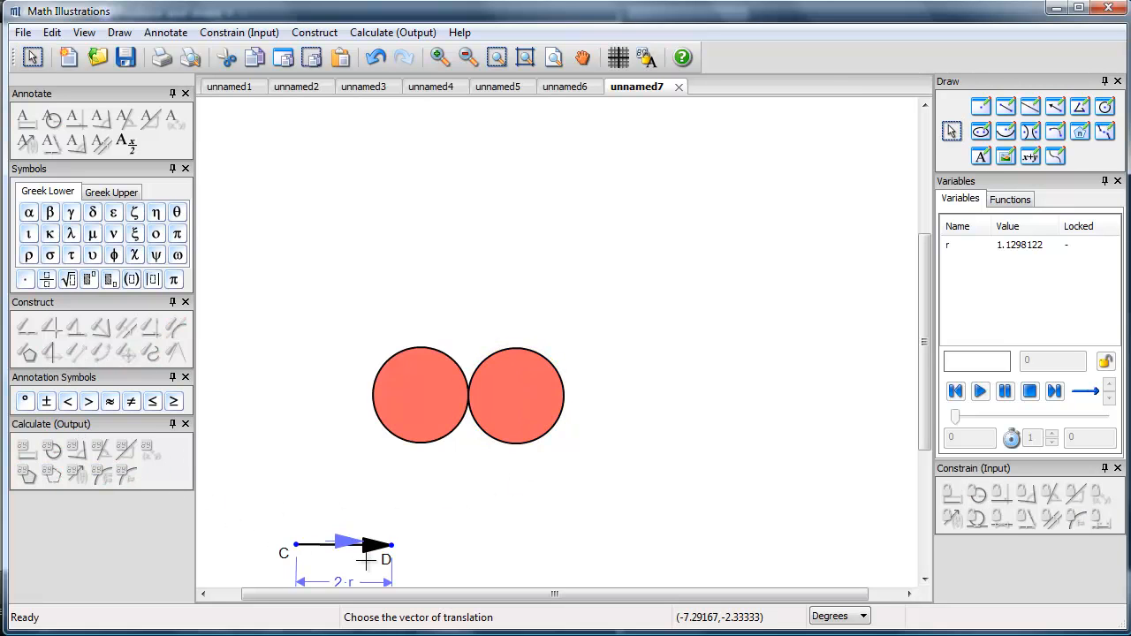
pyautogui.click(372, 552)
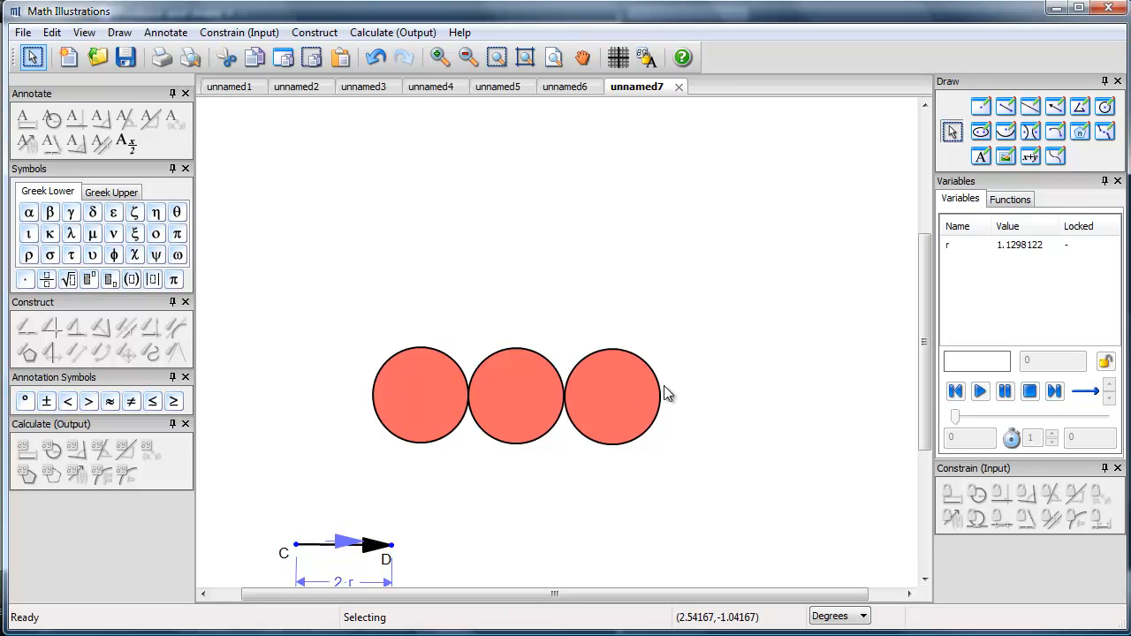
pyautogui.click(612, 396)
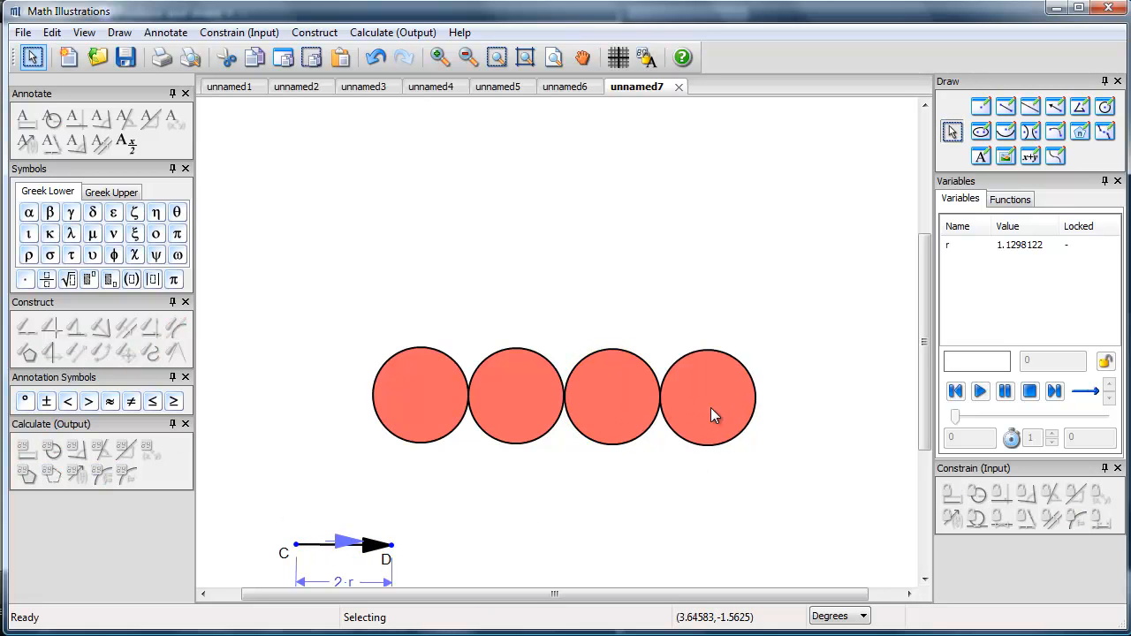
pyautogui.click(707, 396)
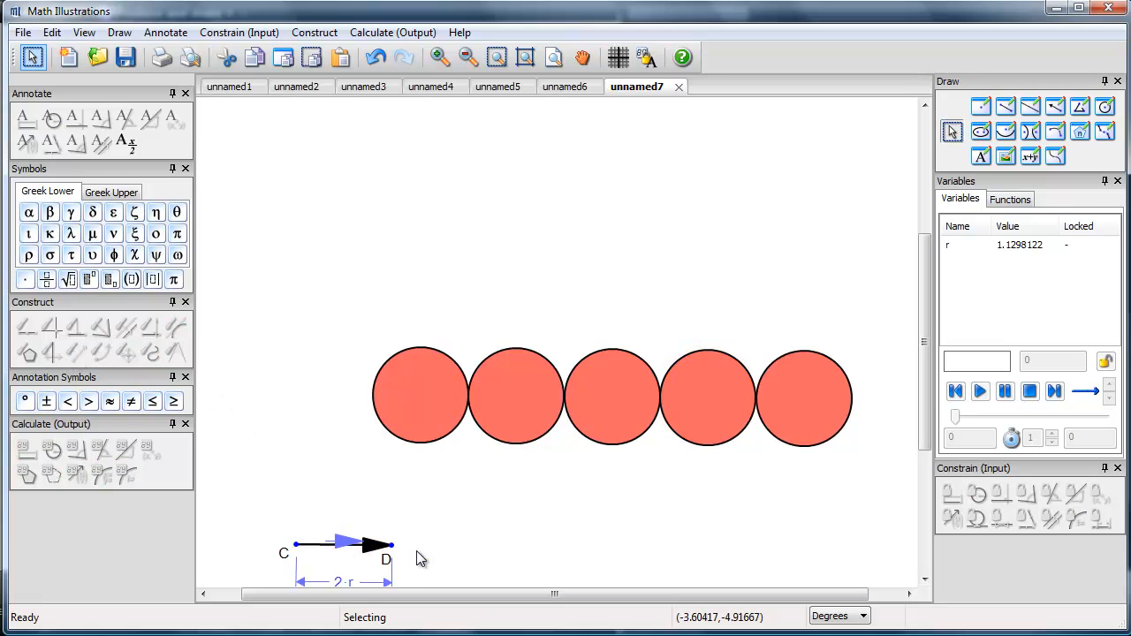
pyautogui.moveTo(628, 554)
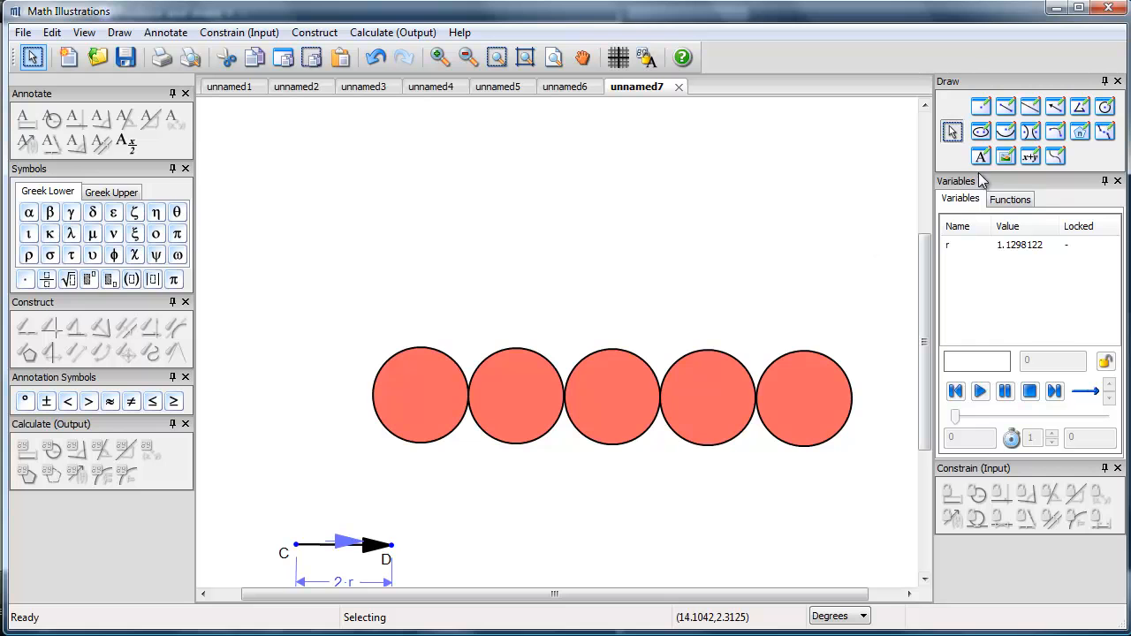
pyautogui.moveTo(710, 396)
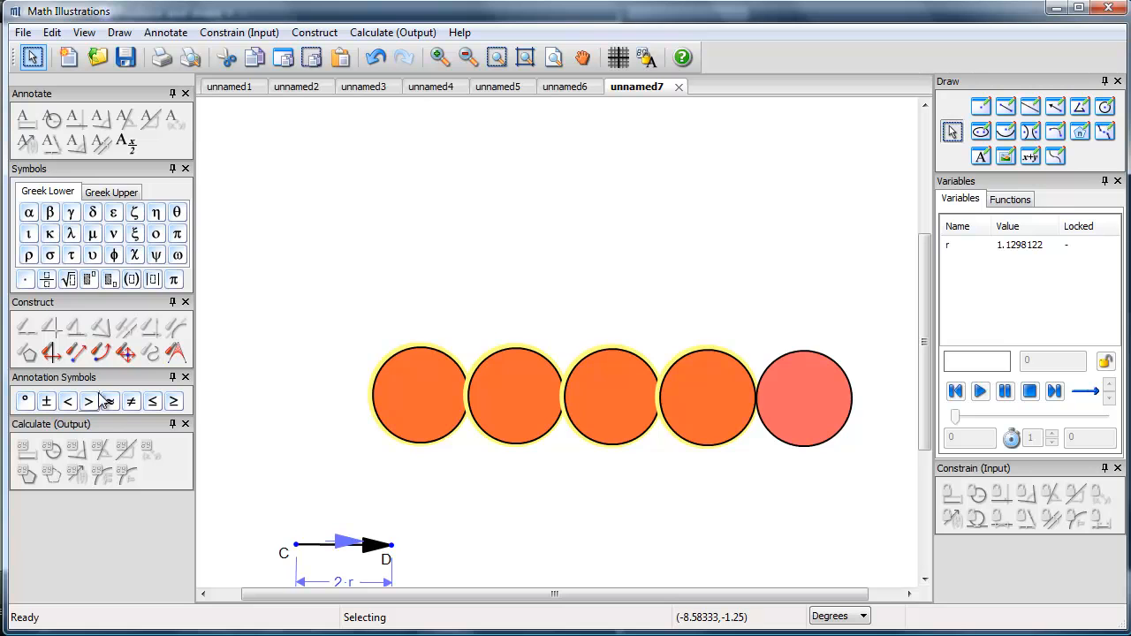
pyautogui.moveTo(74, 351)
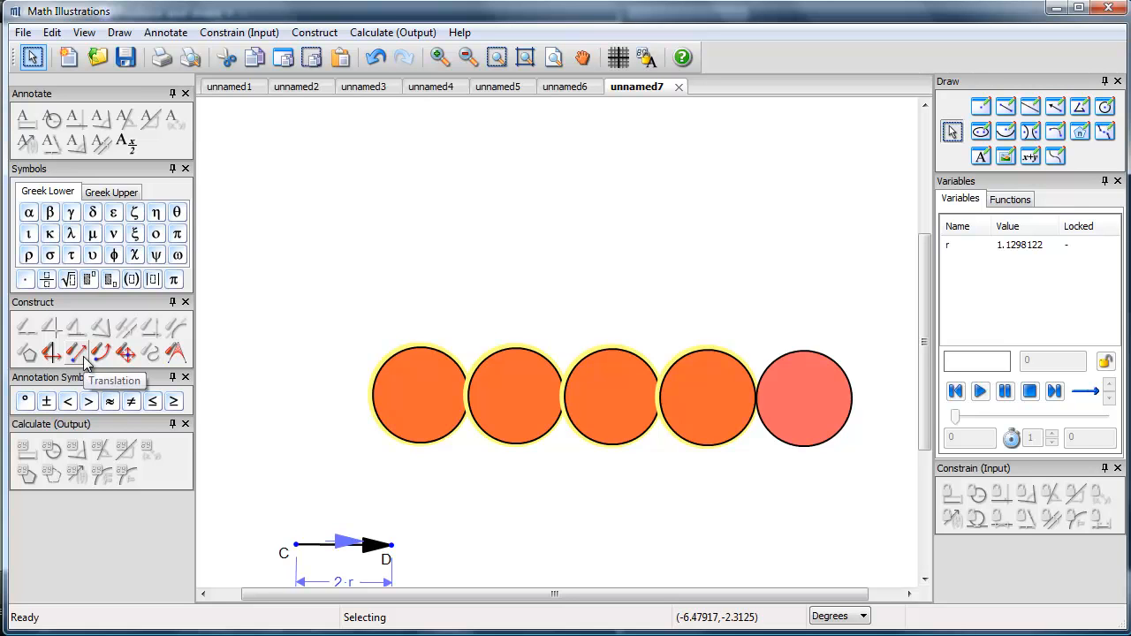
# - Translate the first four circles along new slanted vector EF to form the second row
pyautogui.click(74, 352)
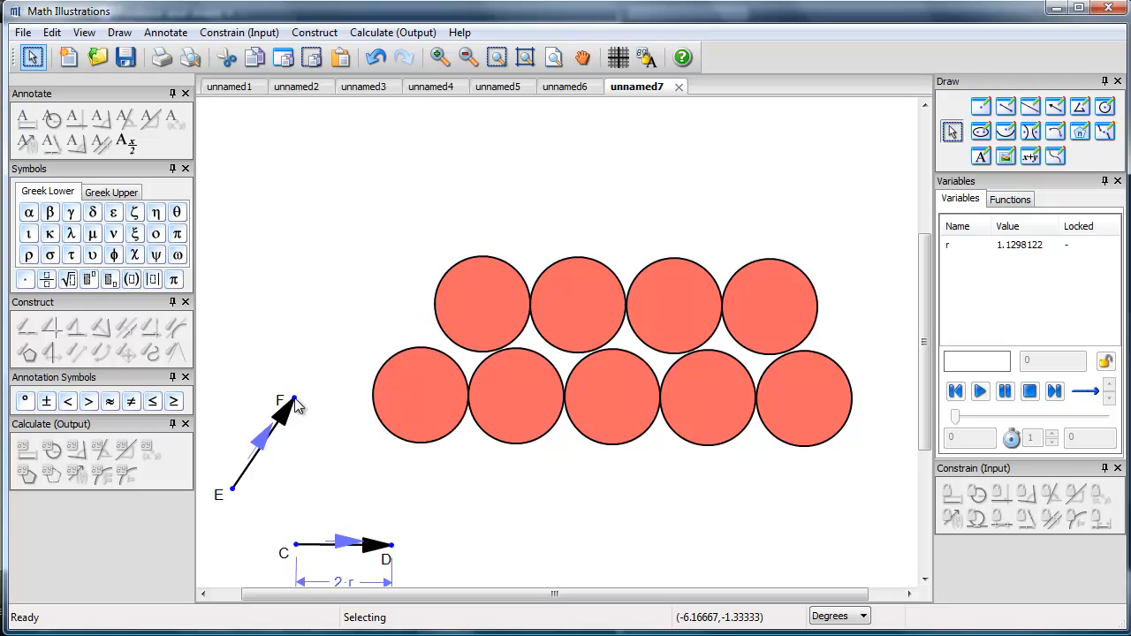
pyautogui.moveTo(456, 334)
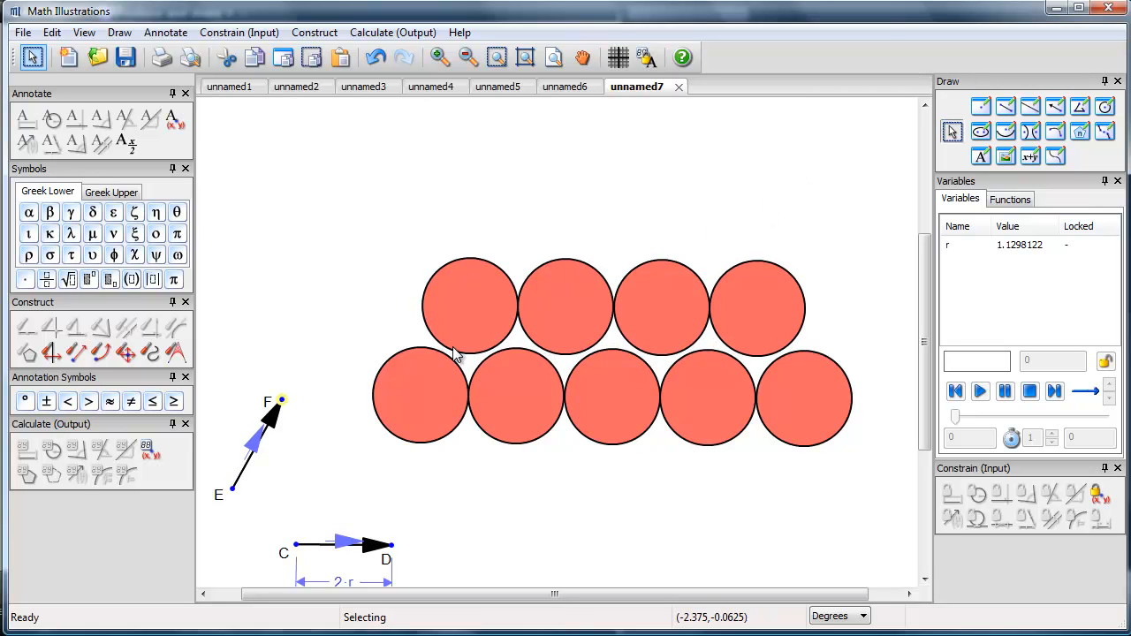
pyautogui.moveTo(280, 433)
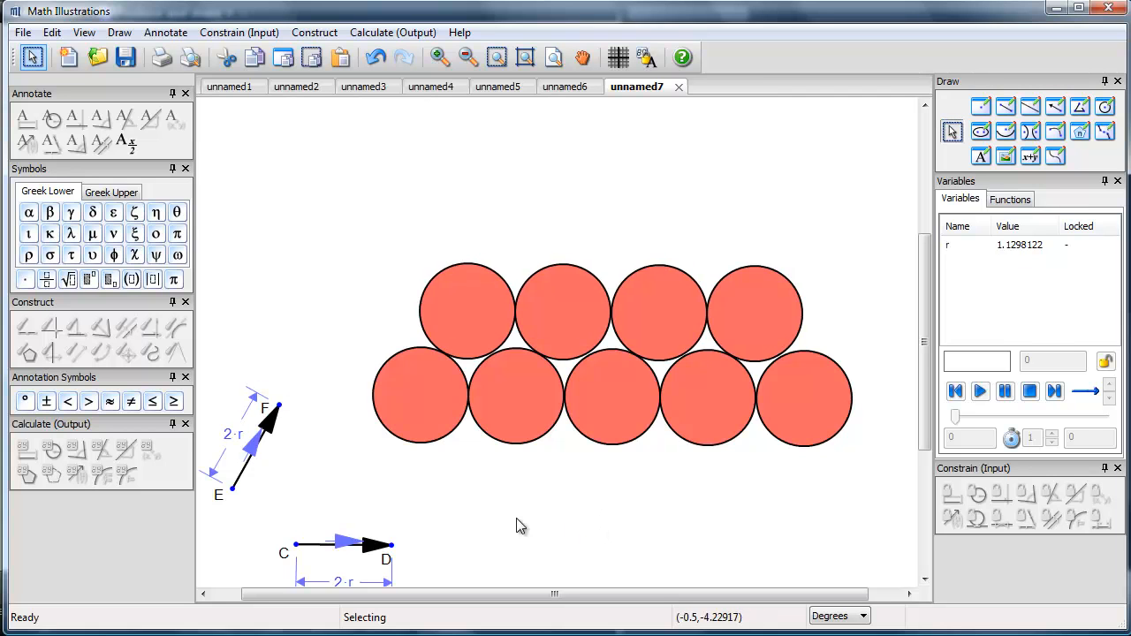
pyautogui.moveTo(247, 474)
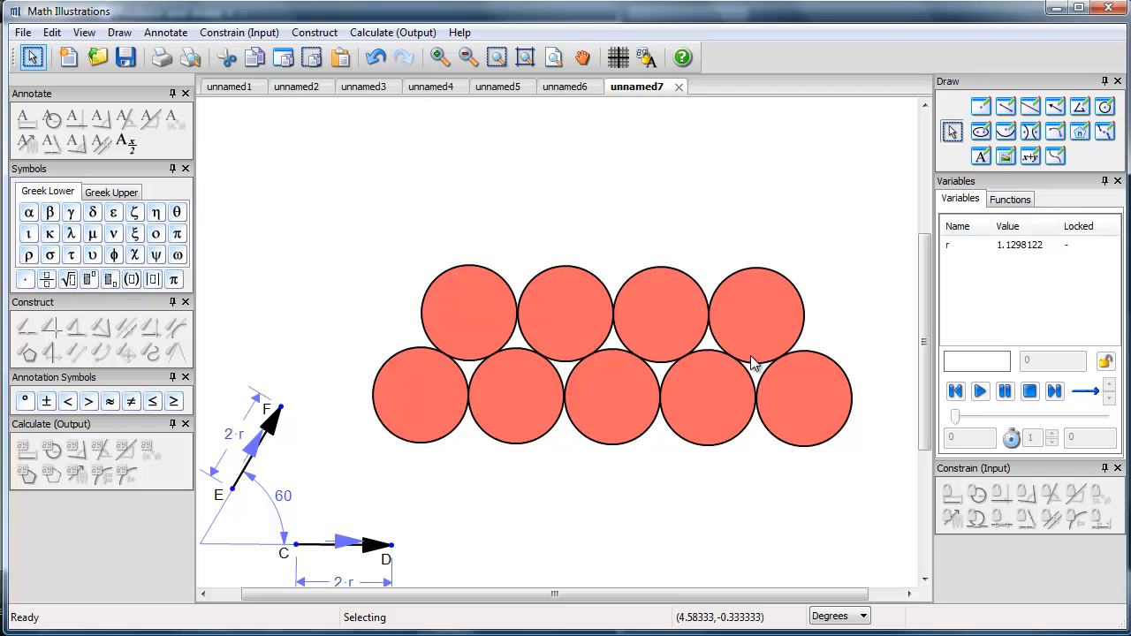
pyautogui.moveTo(473, 311)
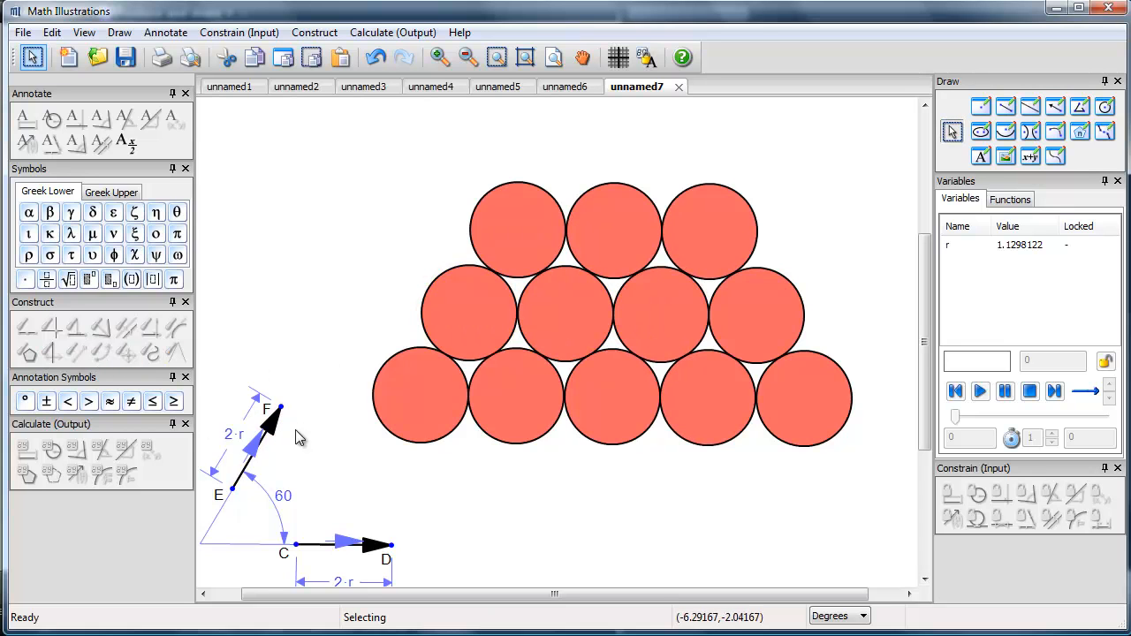
pyautogui.moveTo(510, 231)
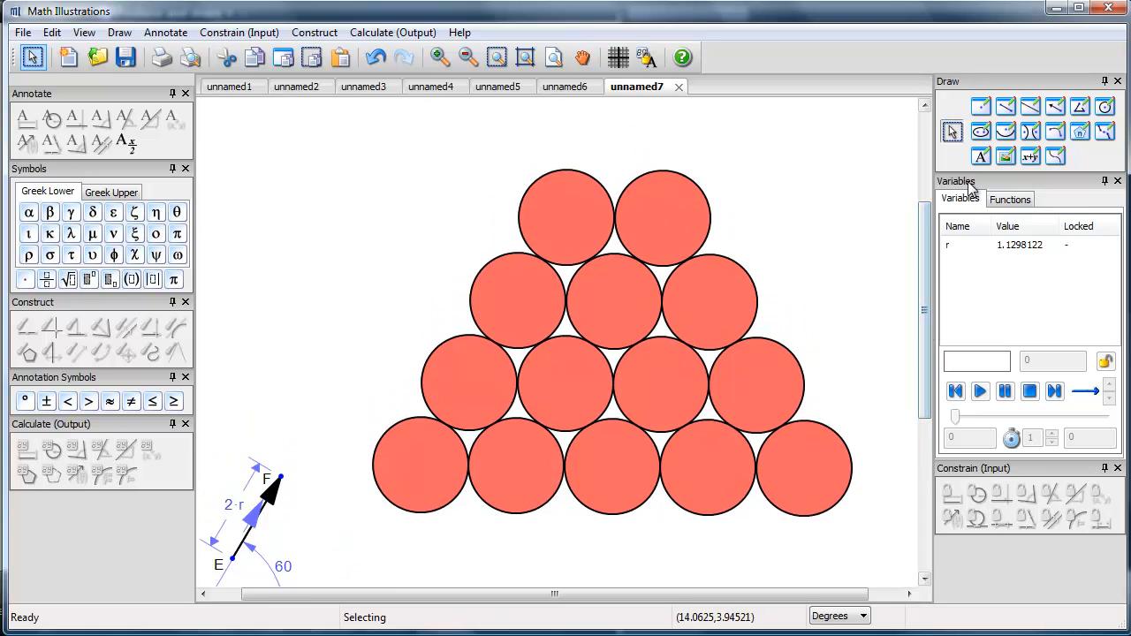
# - Select the left circle of the top row and start translating it along EF
pyautogui.click(566, 215)
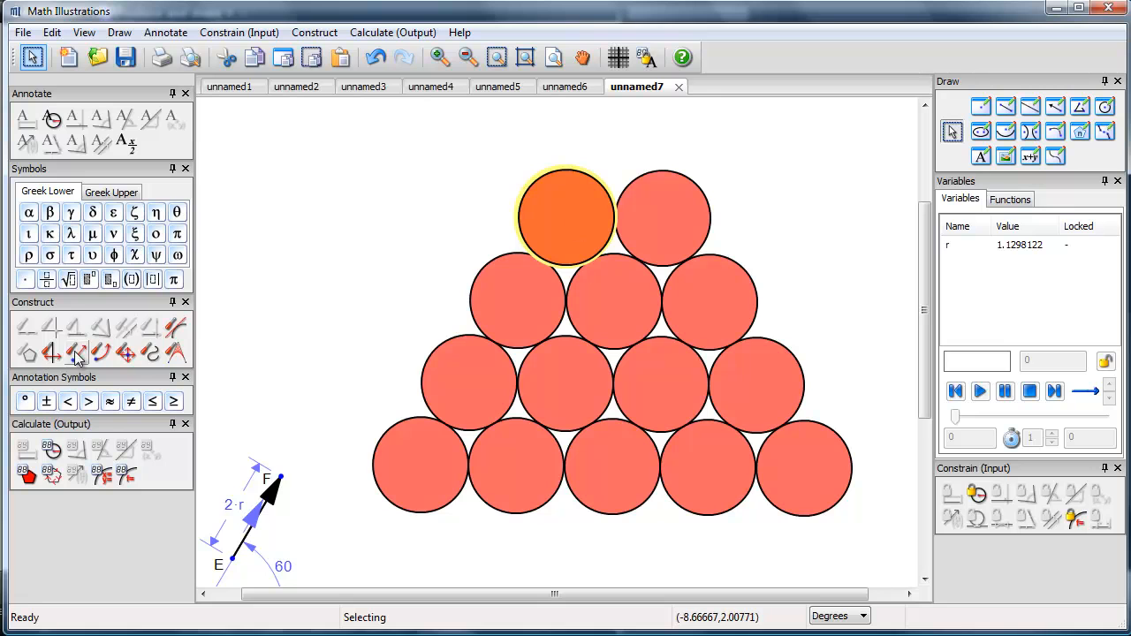
pyautogui.click(77, 353)
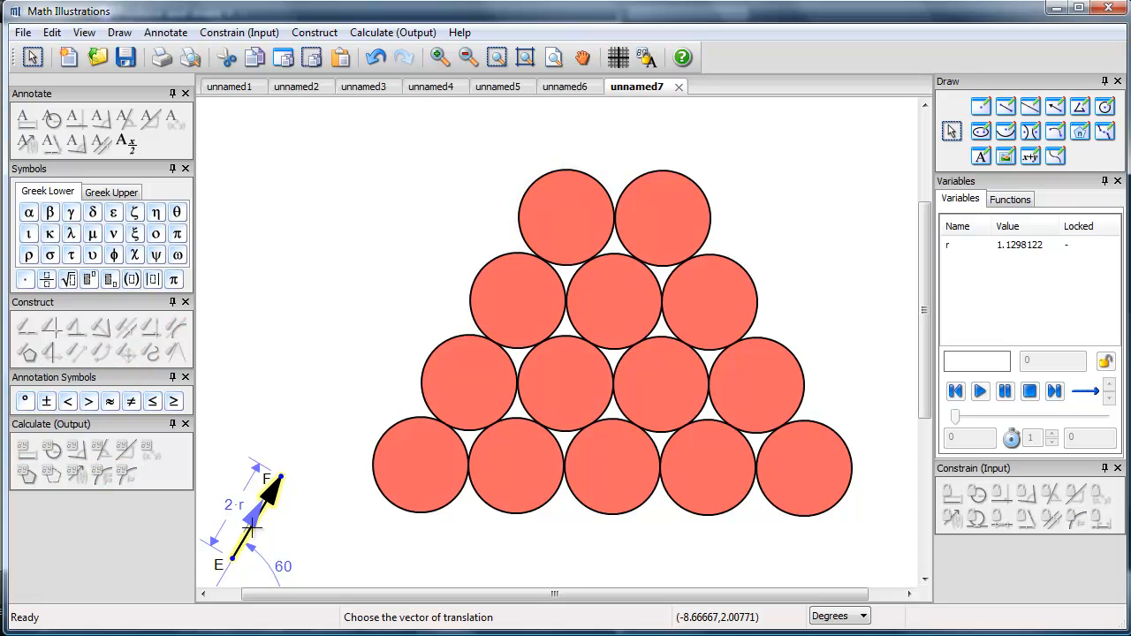